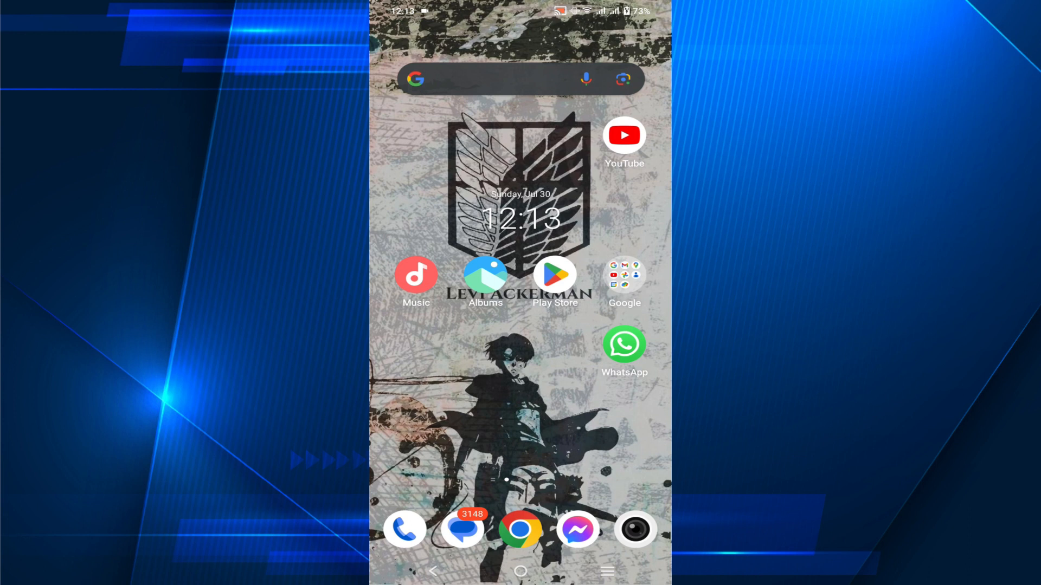
Launch Messenger from the home screen dock to see the chat list.
{"action": "left_click", "coordinate": [576, 530]}
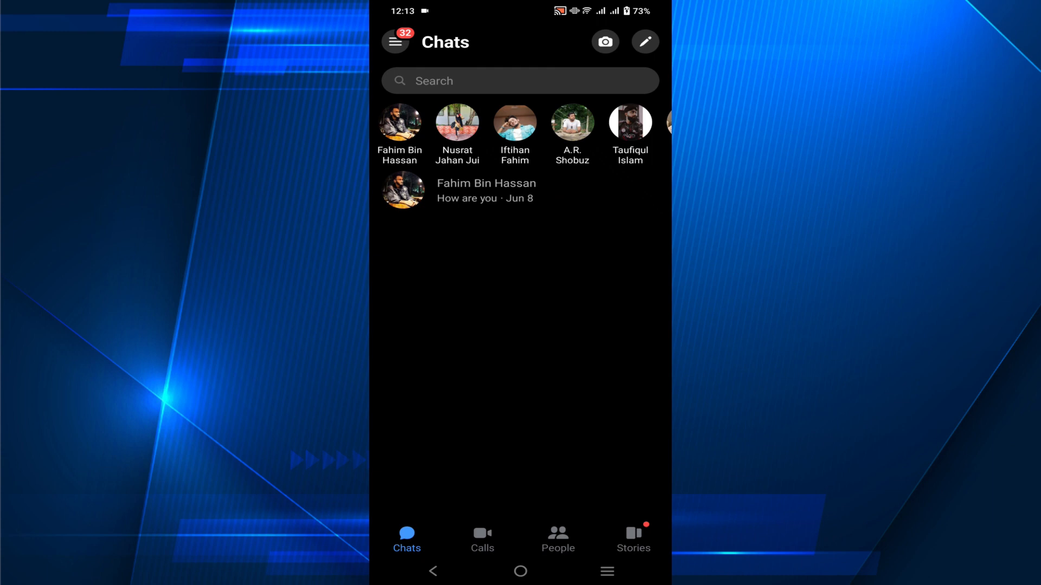
Archive the only conversation via its long-press menu, then reveal the side menu folders.
{"action": "left_click", "coordinate": [484, 191]}
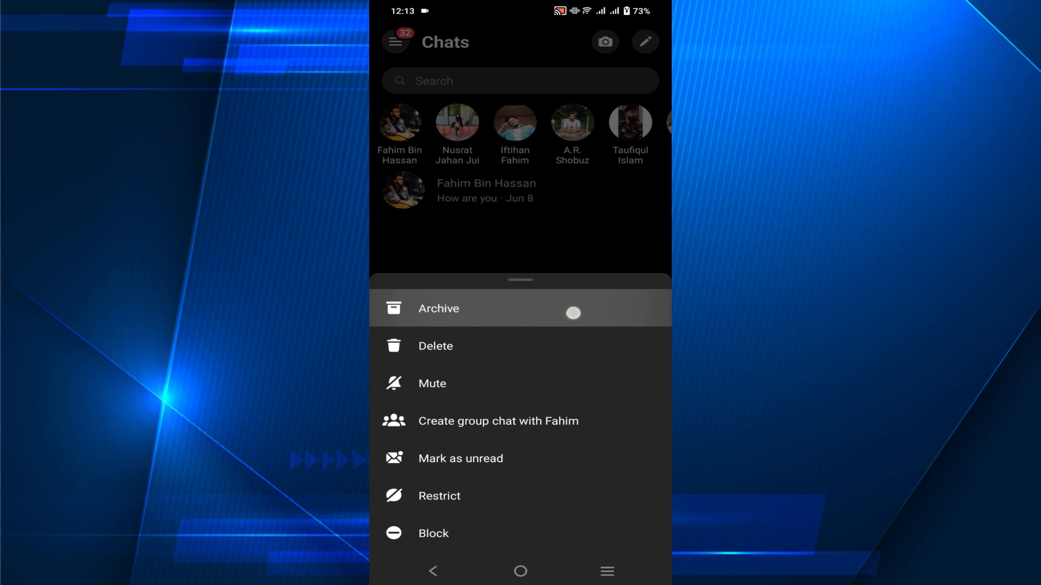
{"action": "left_click", "coordinate": [438, 308]}
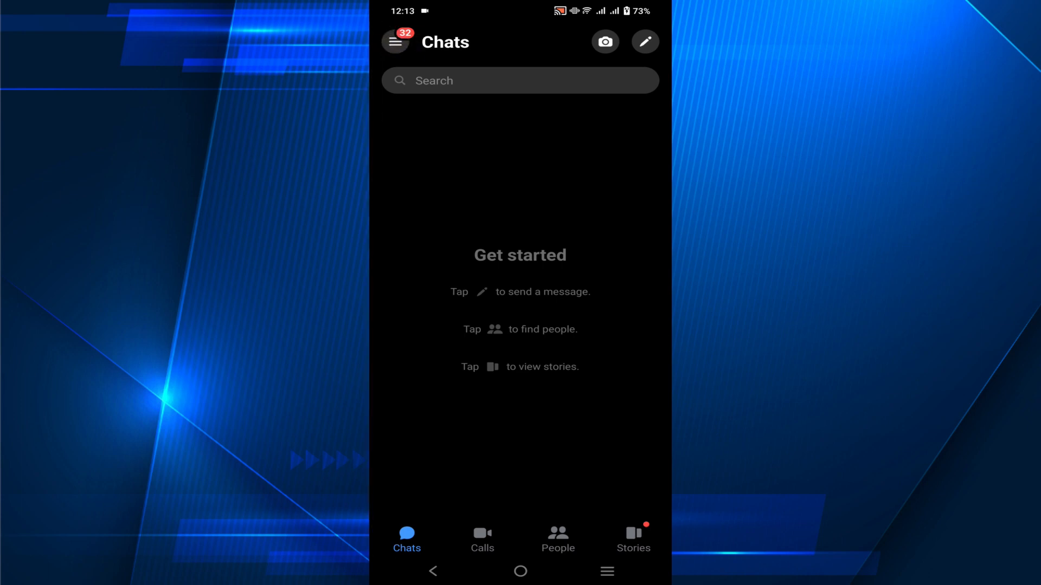
{"action": "left_click", "coordinate": [394, 43]}
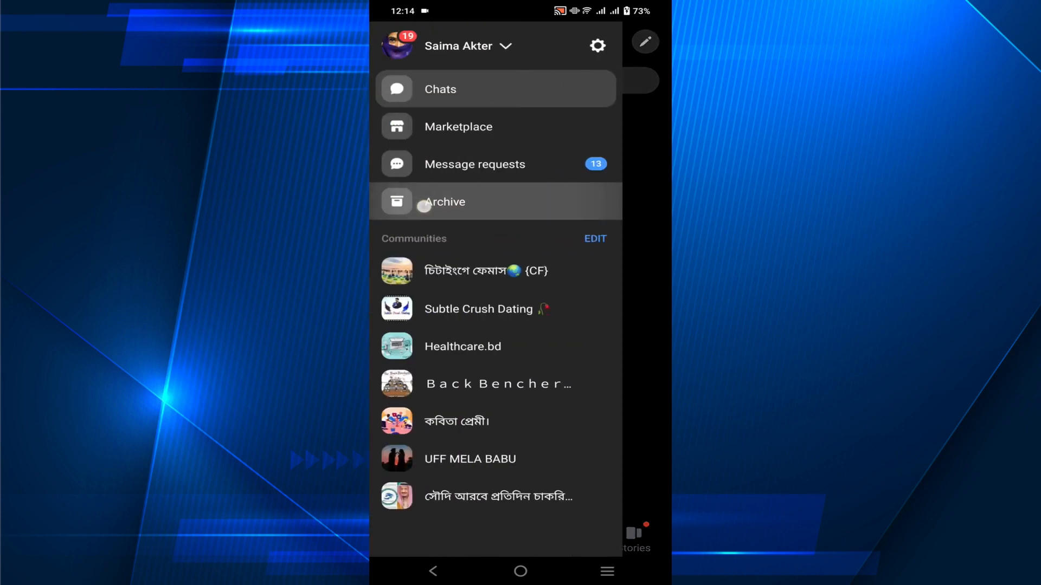